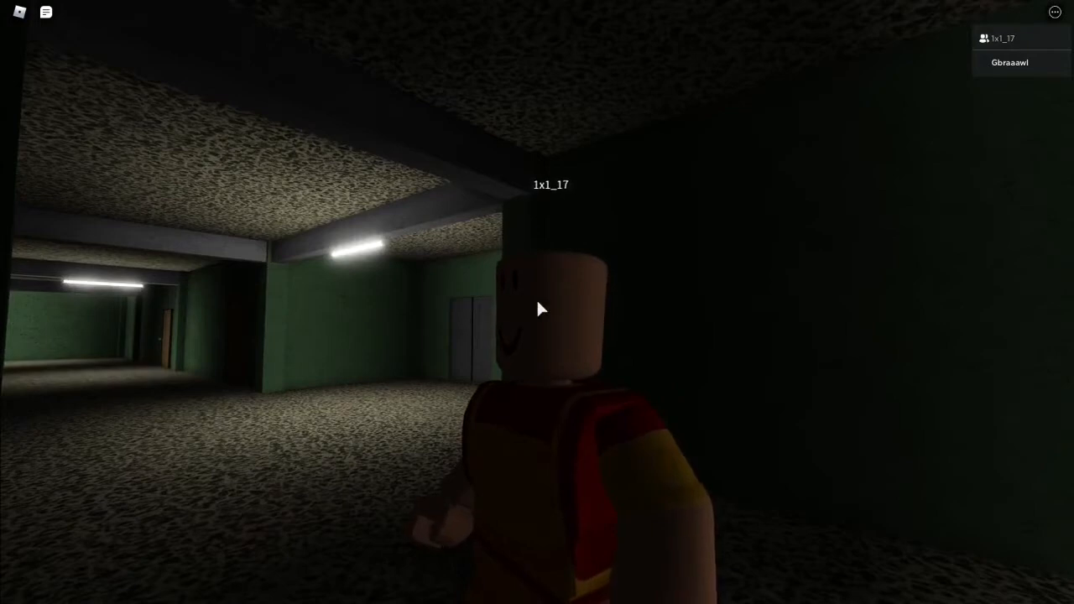
{"action": "mouse_move", "coordinate": [537, 309]}
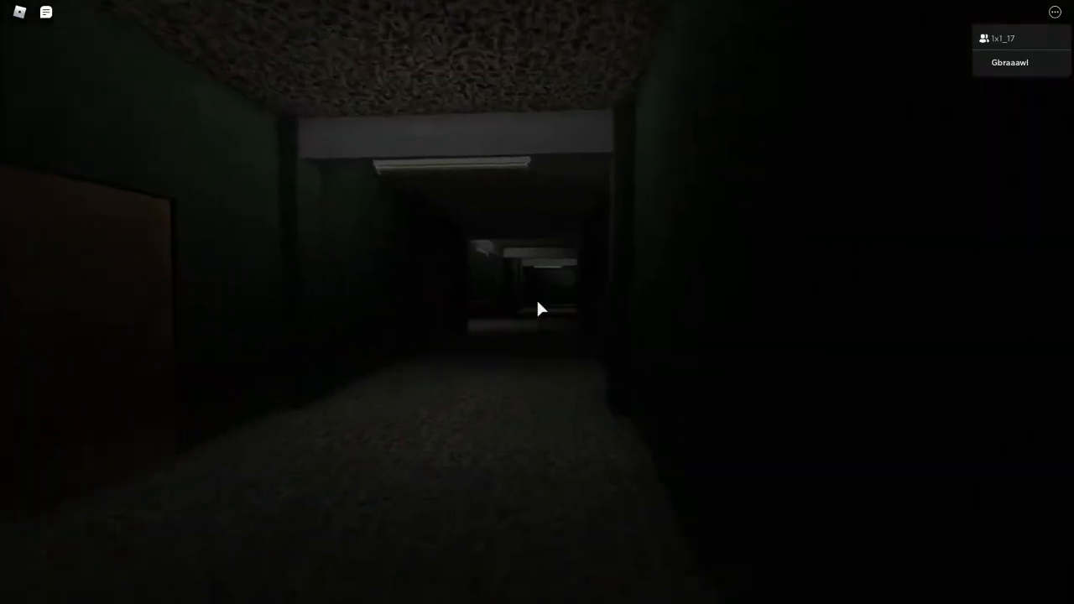
Walk forward through the hallways to the dark room with the wooden door and friend
{"action": "key", "text": "w"}
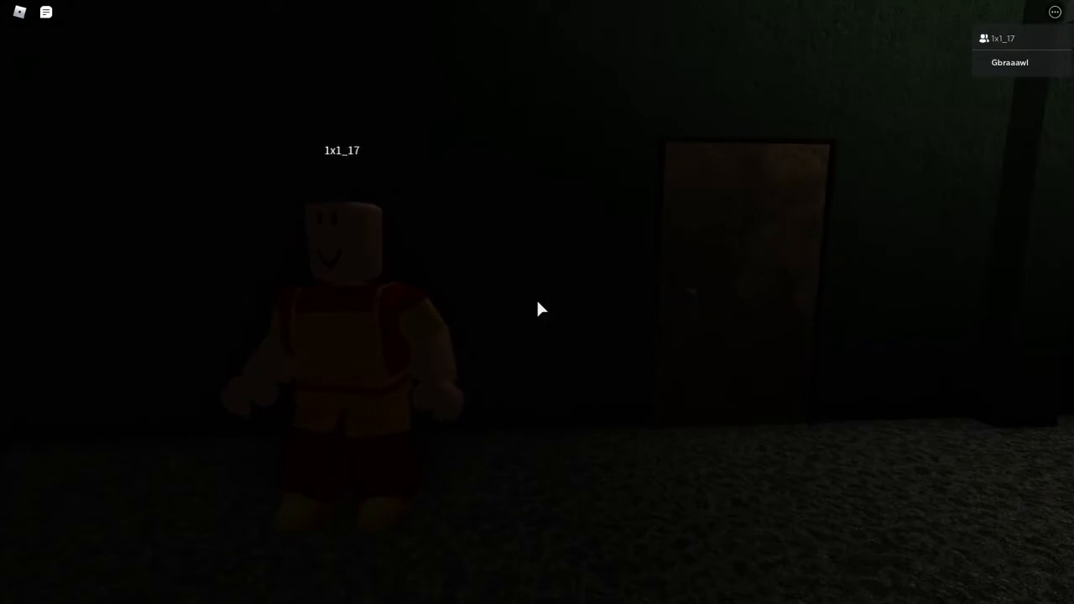
Bring up the in-game menu listing the two players in the session
{"action": "key", "text": "Escape"}
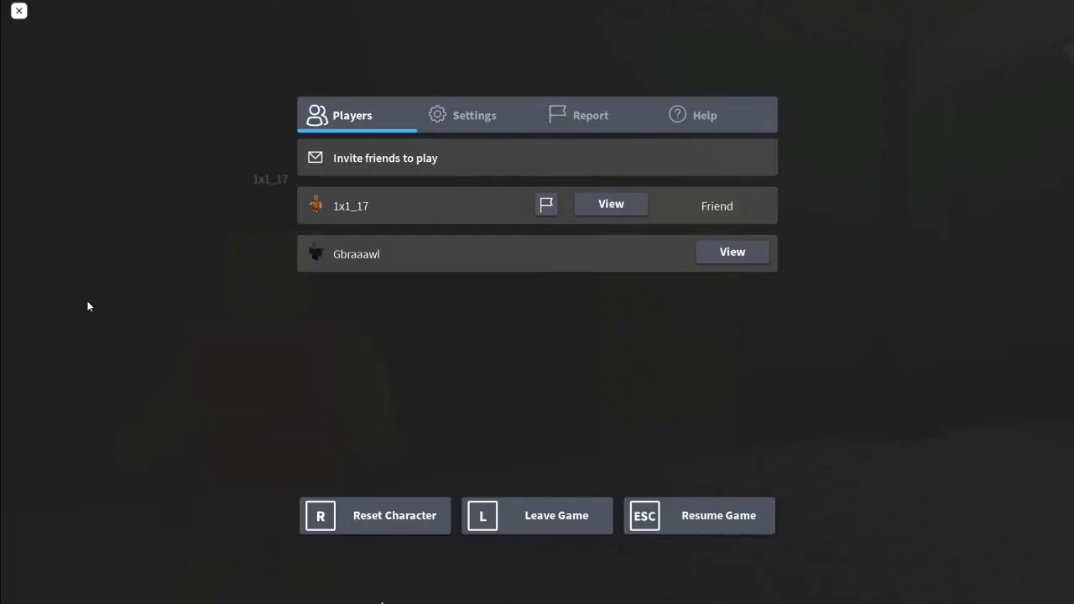
{"action": "mouse_move", "coordinate": [302, 317]}
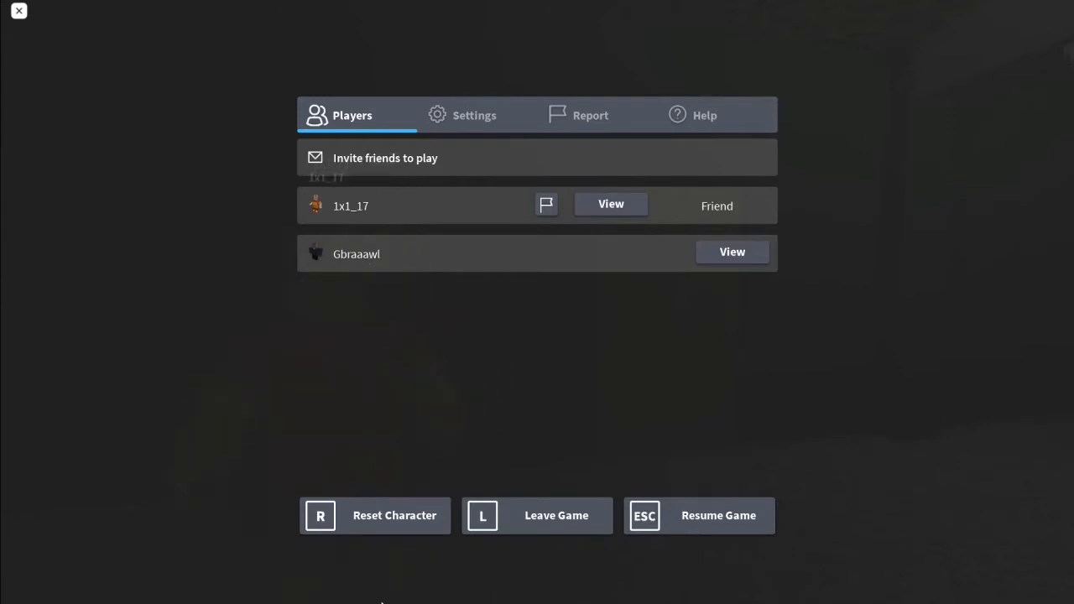
{"action": "mouse_move", "coordinate": [193, 389]}
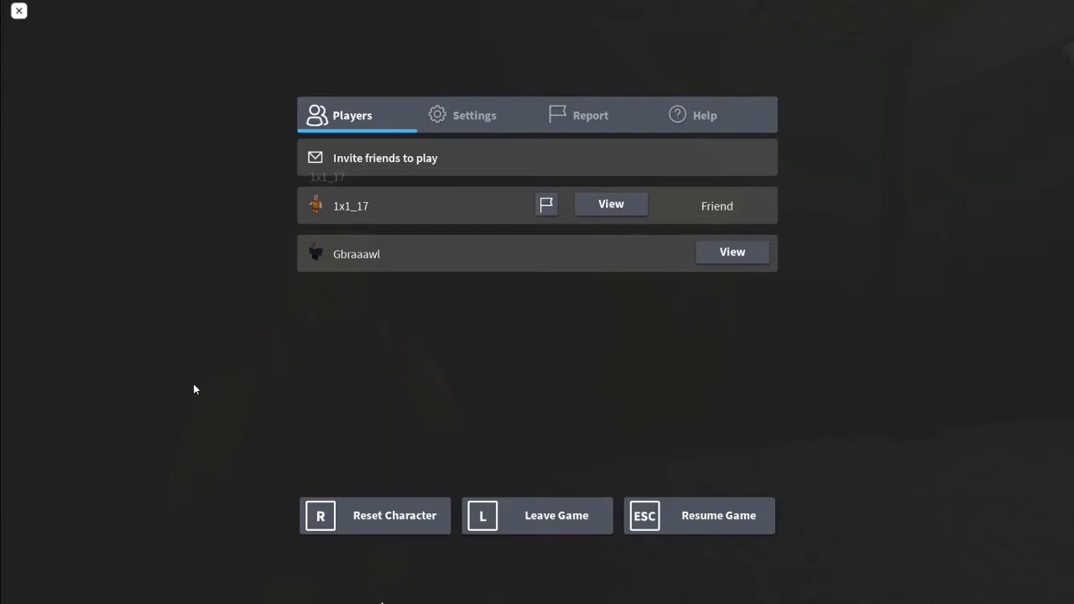
{"action": "mouse_move", "coordinate": [171, 124]}
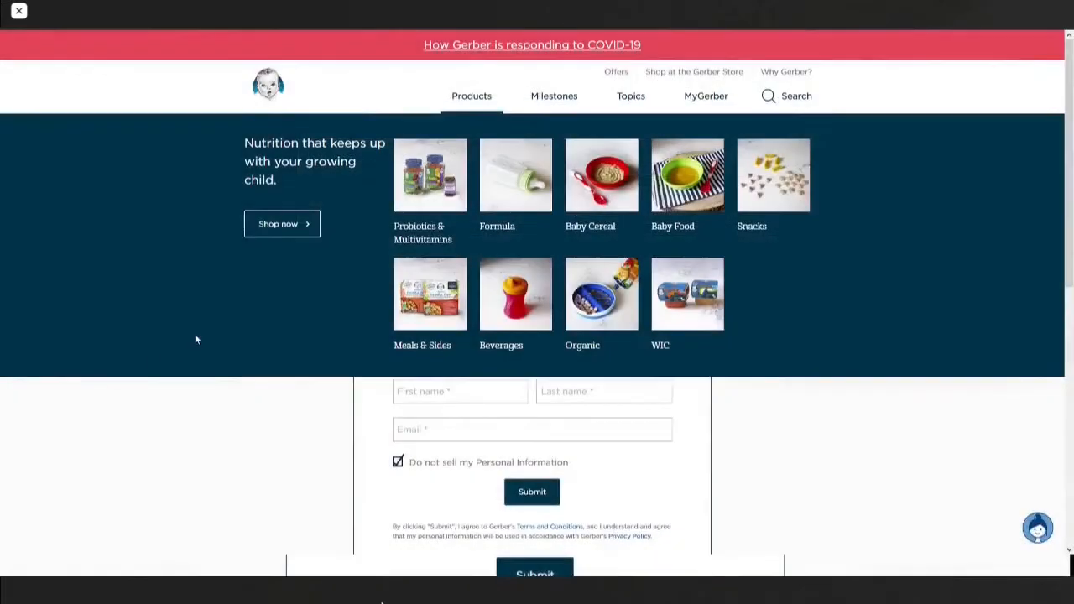
{"action": "mouse_move", "coordinate": [658, 302]}
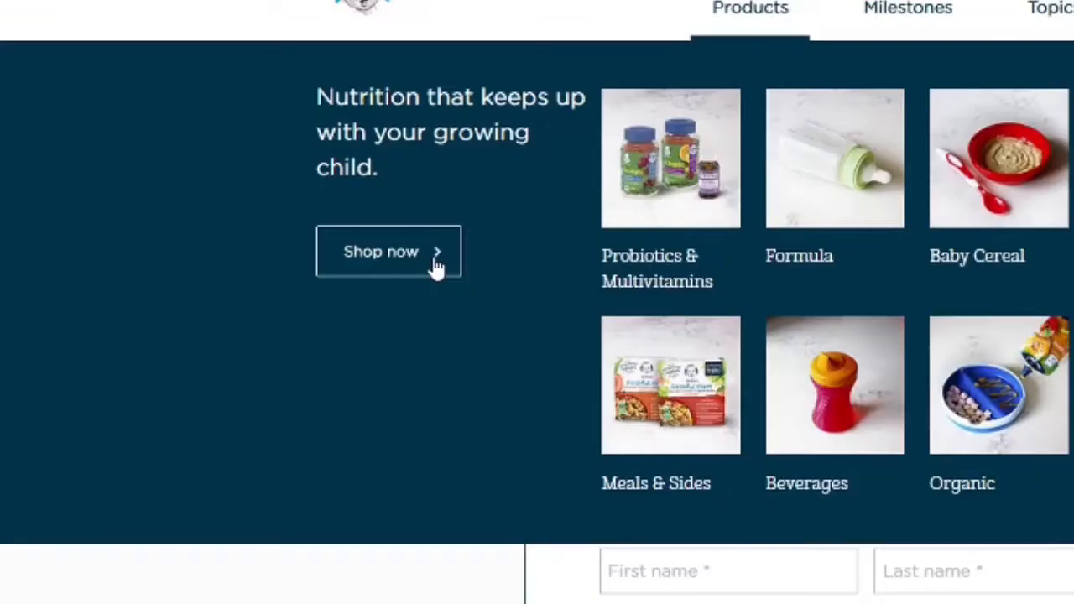
Go to thegerberstore.com, landing on Firefox's potential security risk warning
{"action": "left_click", "coordinate": [389, 252]}
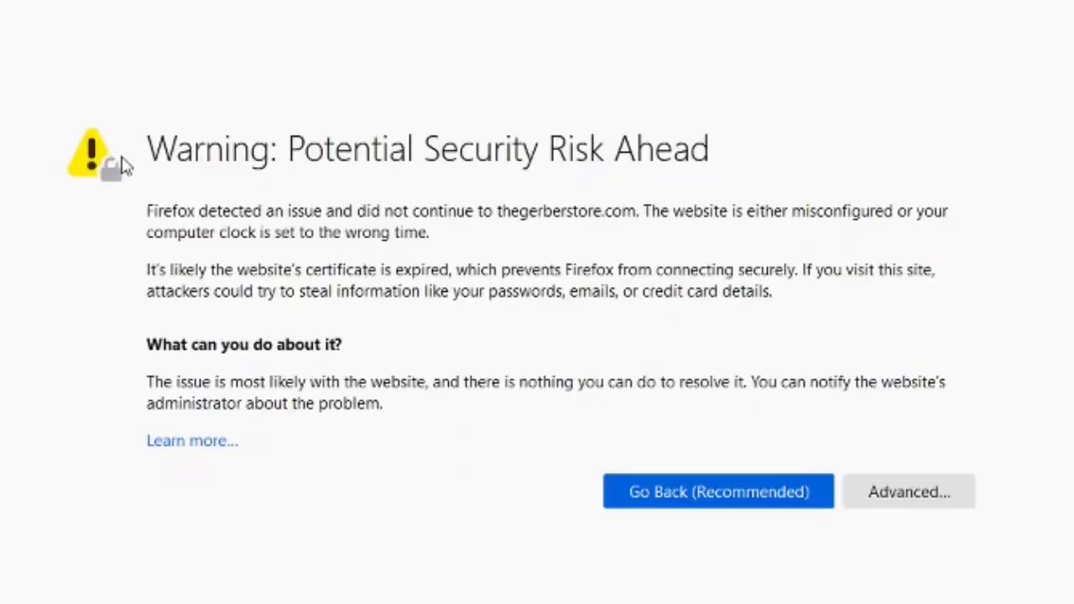
{"action": "mouse_move", "coordinate": [400, 413]}
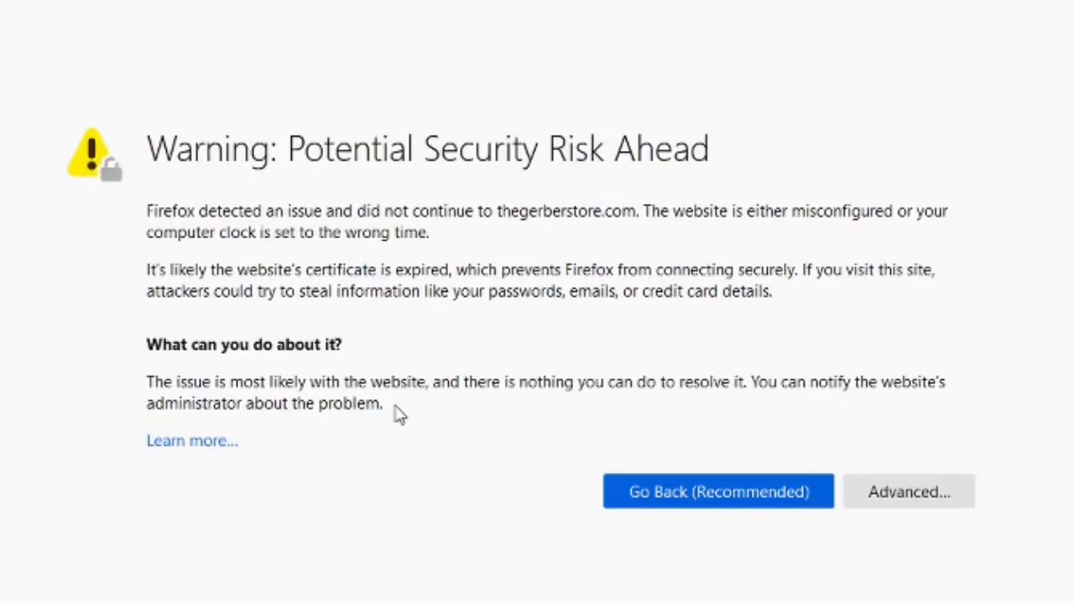
{"action": "mouse_move", "coordinate": [397, 460]}
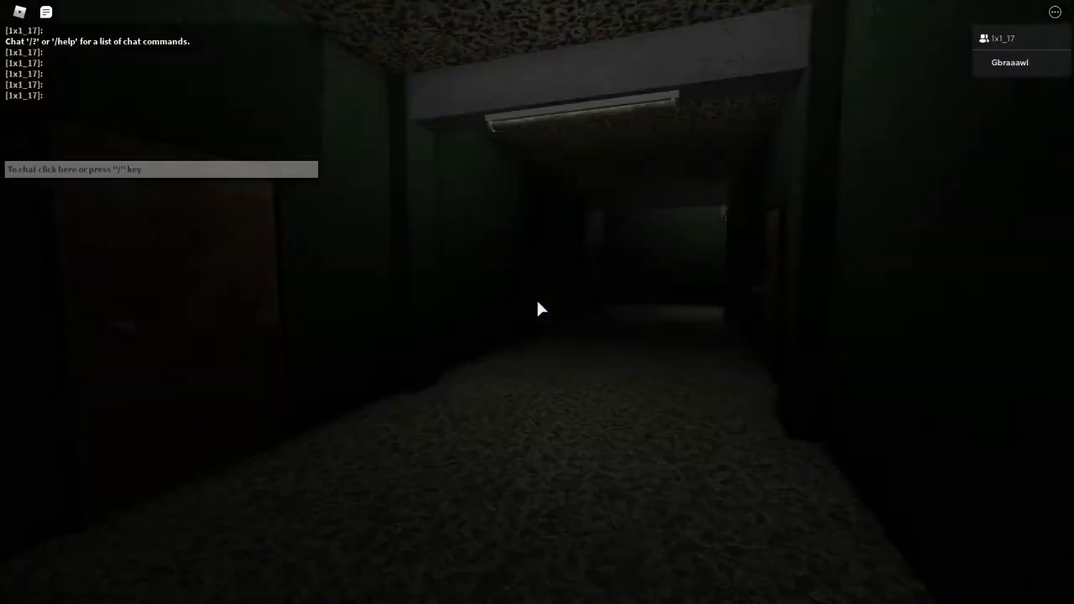
{"action": "mouse_move", "coordinate": [537, 308]}
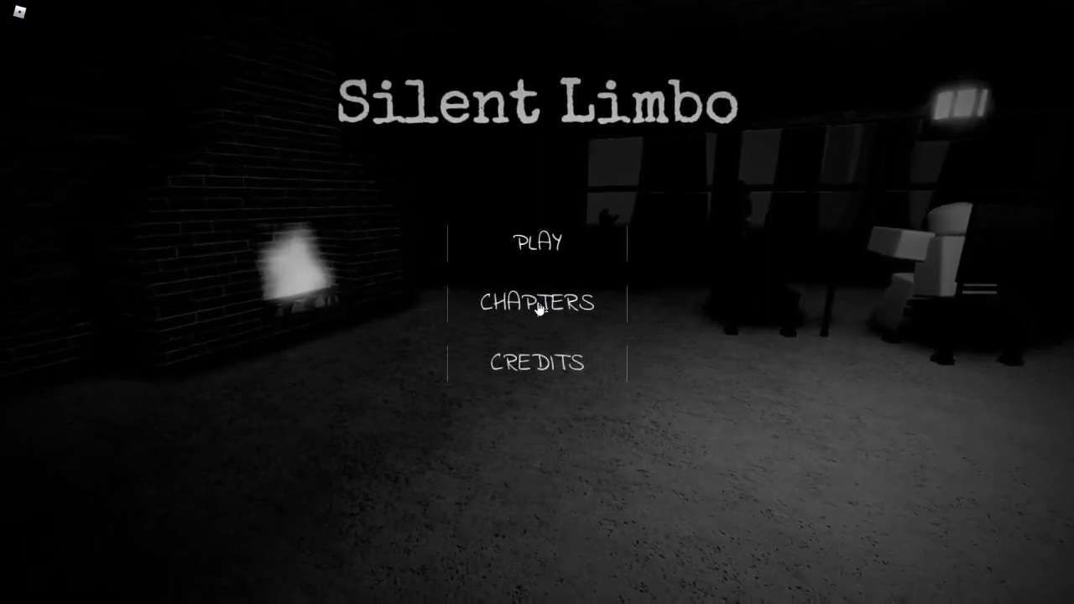
Start Silent Limbo, then leave after the kicked-from-game disconnect notice
{"action": "left_click", "coordinate": [537, 242]}
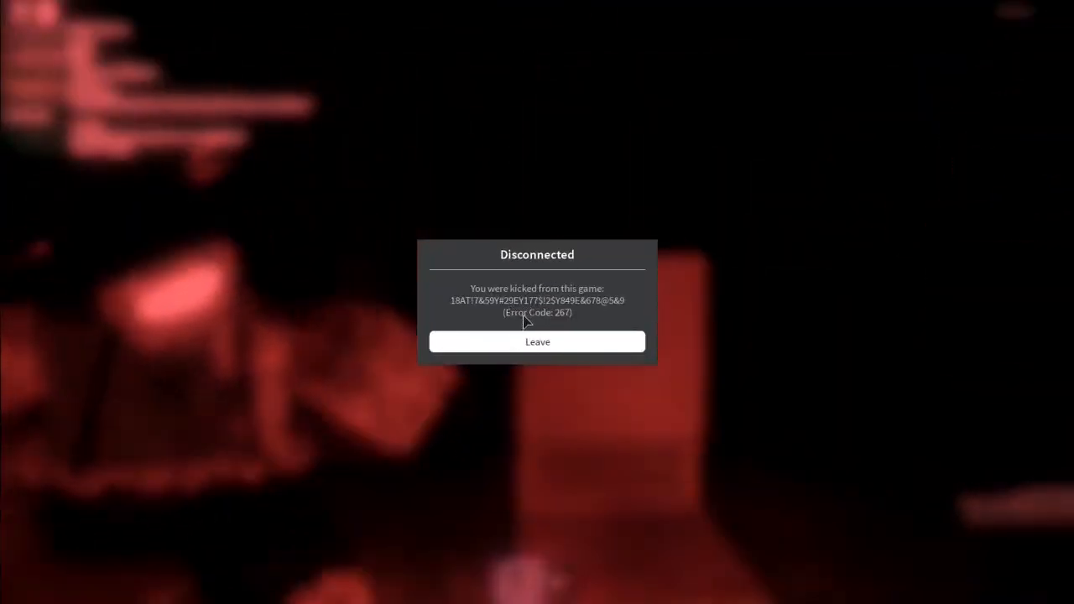
{"action": "left_click", "coordinate": [537, 343]}
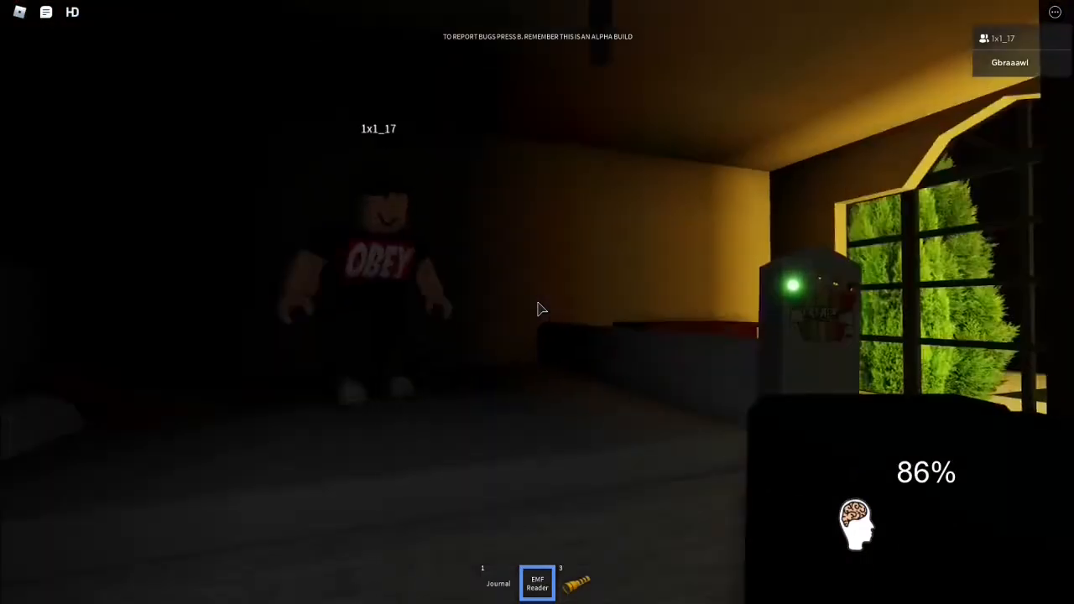
{"action": "mouse_move", "coordinate": [537, 309]}
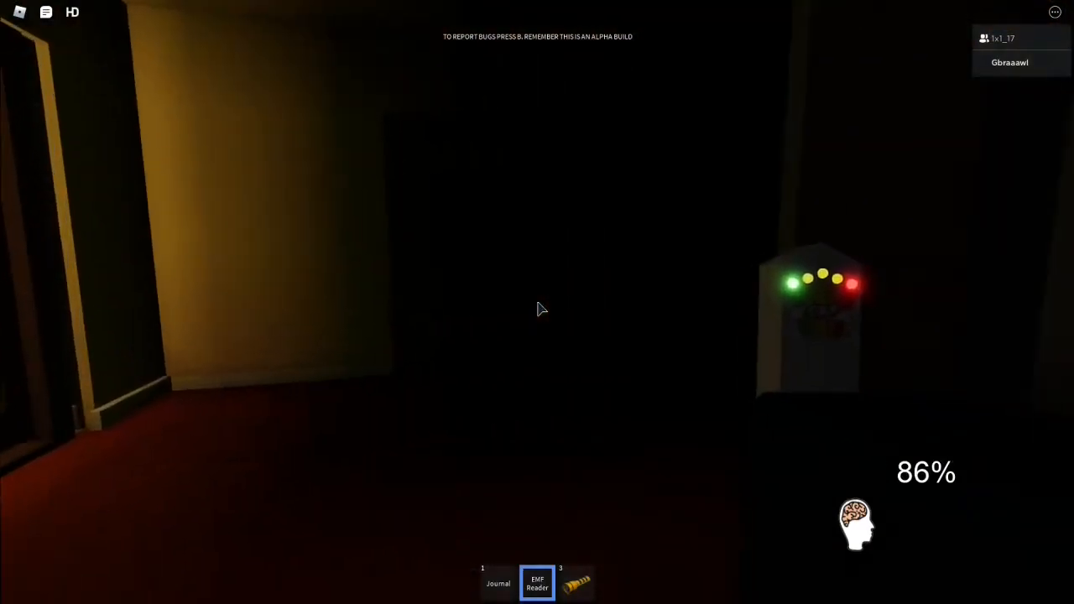
{"action": "mouse_move", "coordinate": [537, 309]}
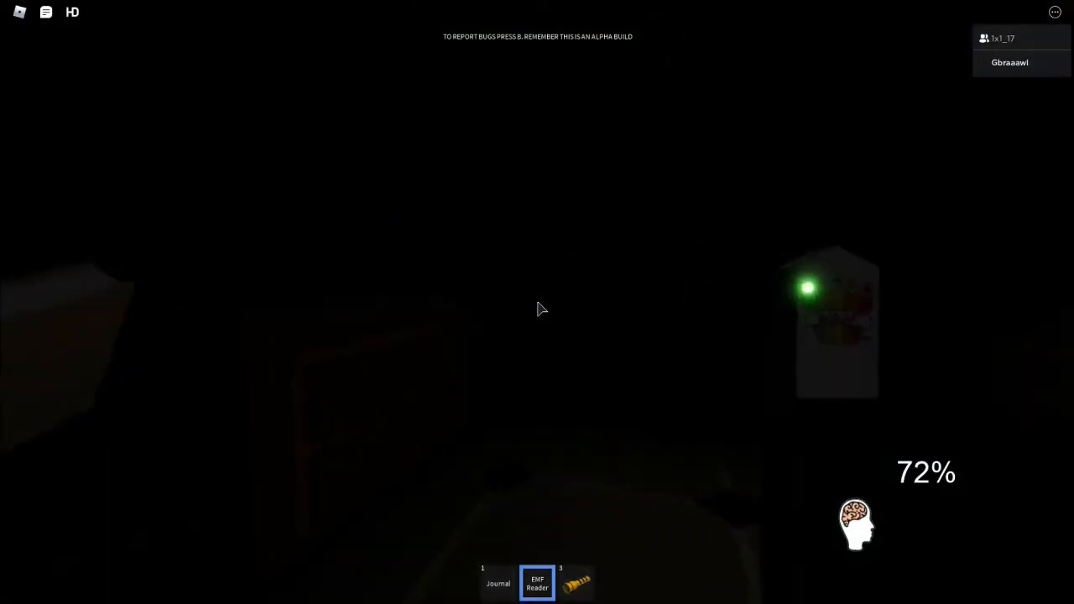
{"action": "mouse_move", "coordinate": [538, 309]}
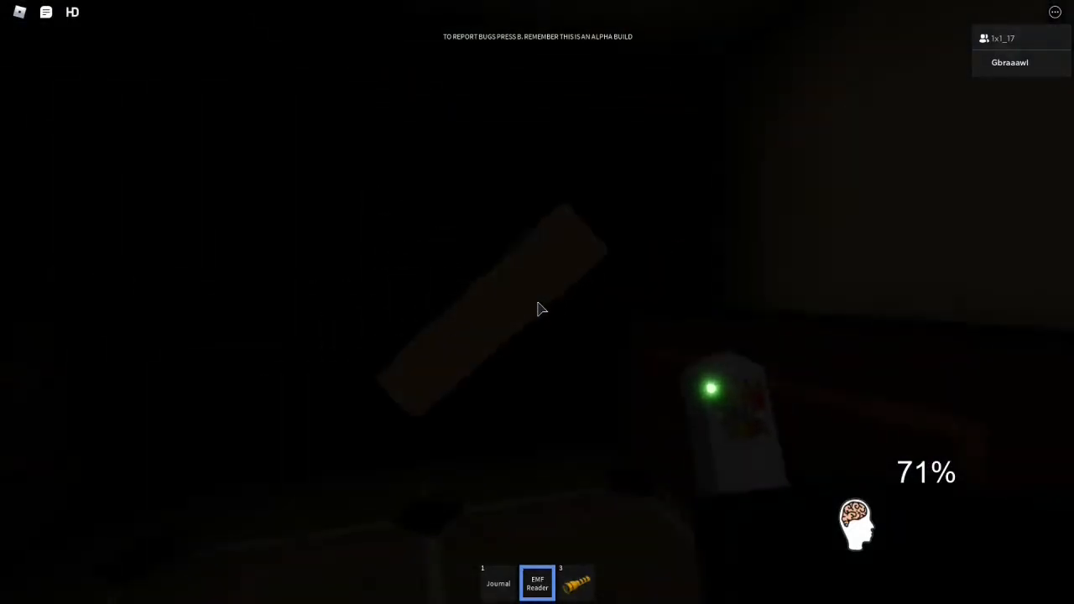